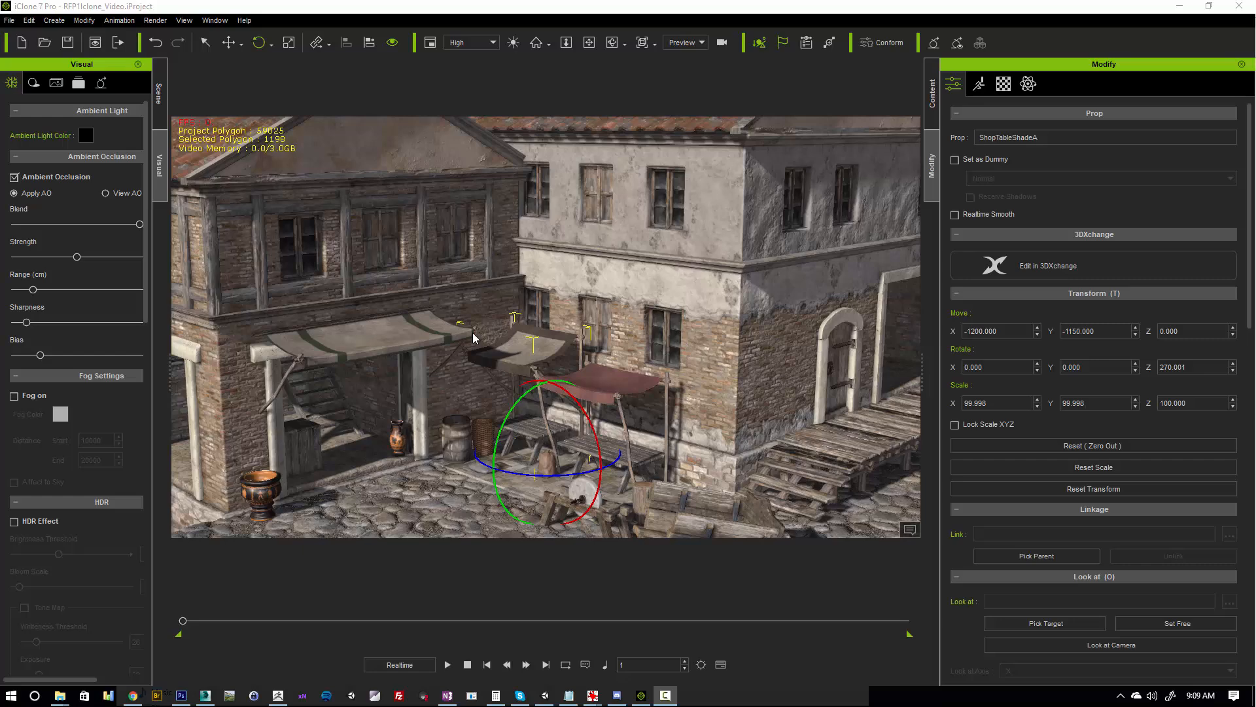
mouse_move(617, 379)
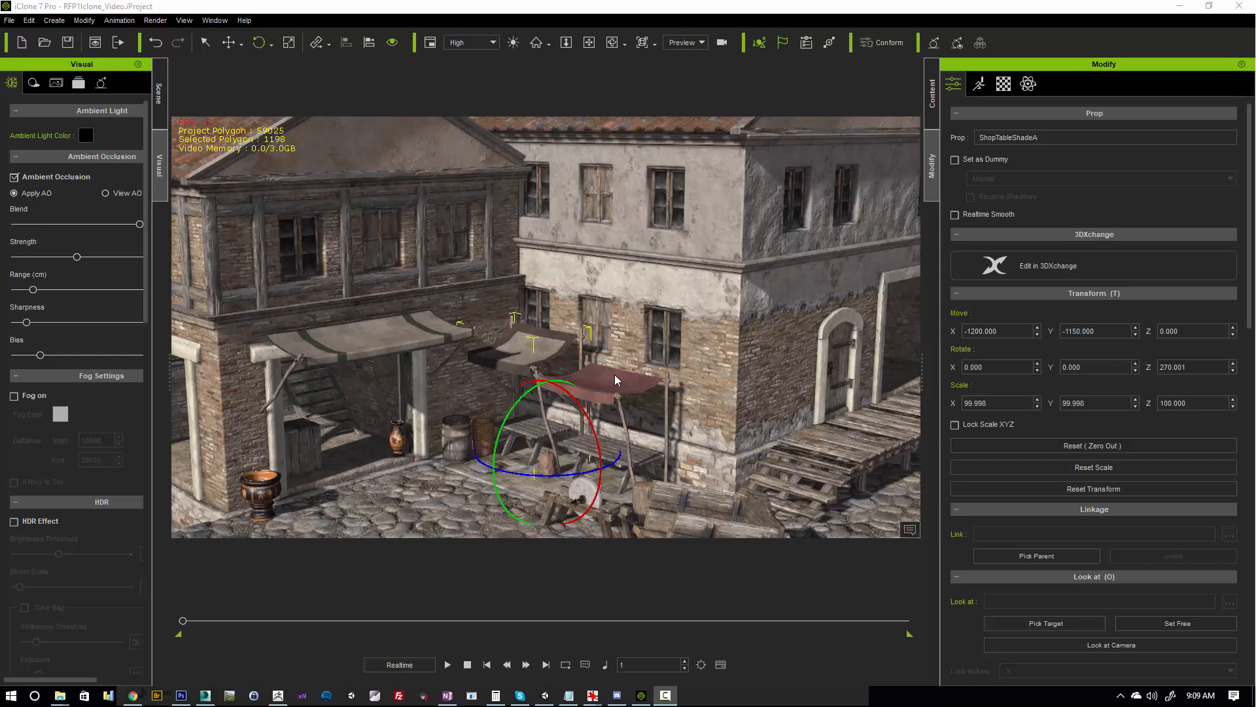
mouse_move(240, 272)
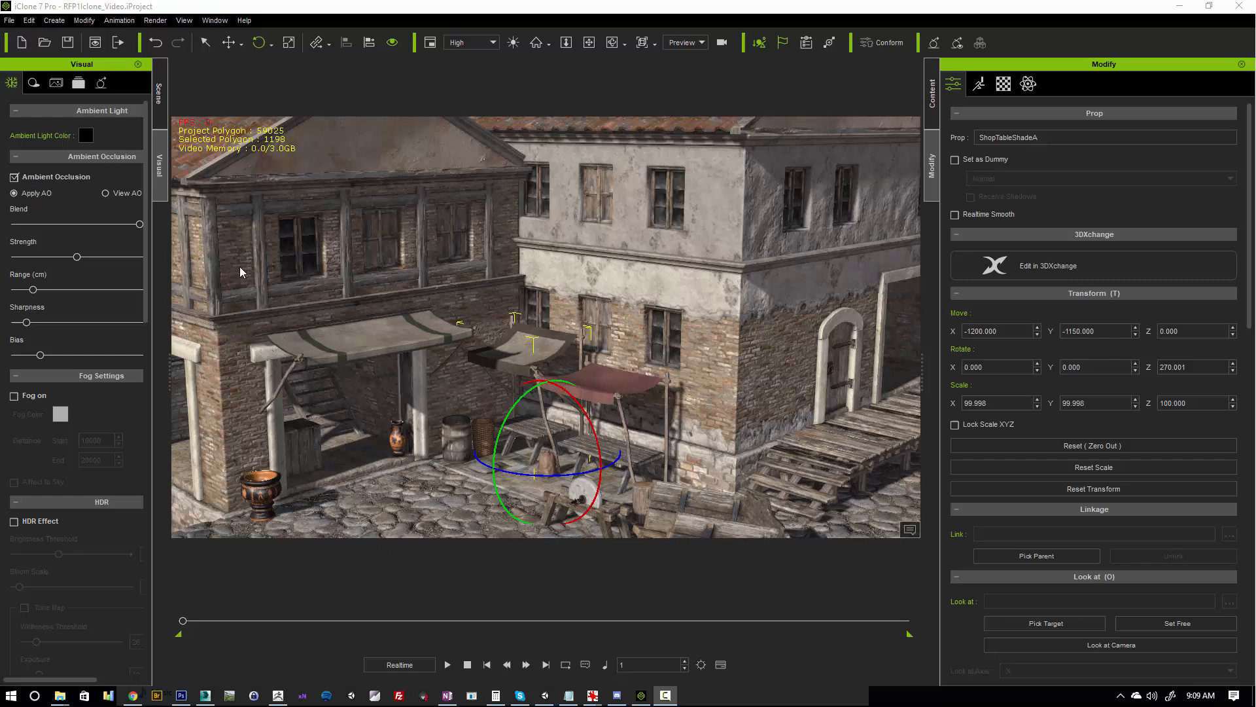
mouse_move(250, 431)
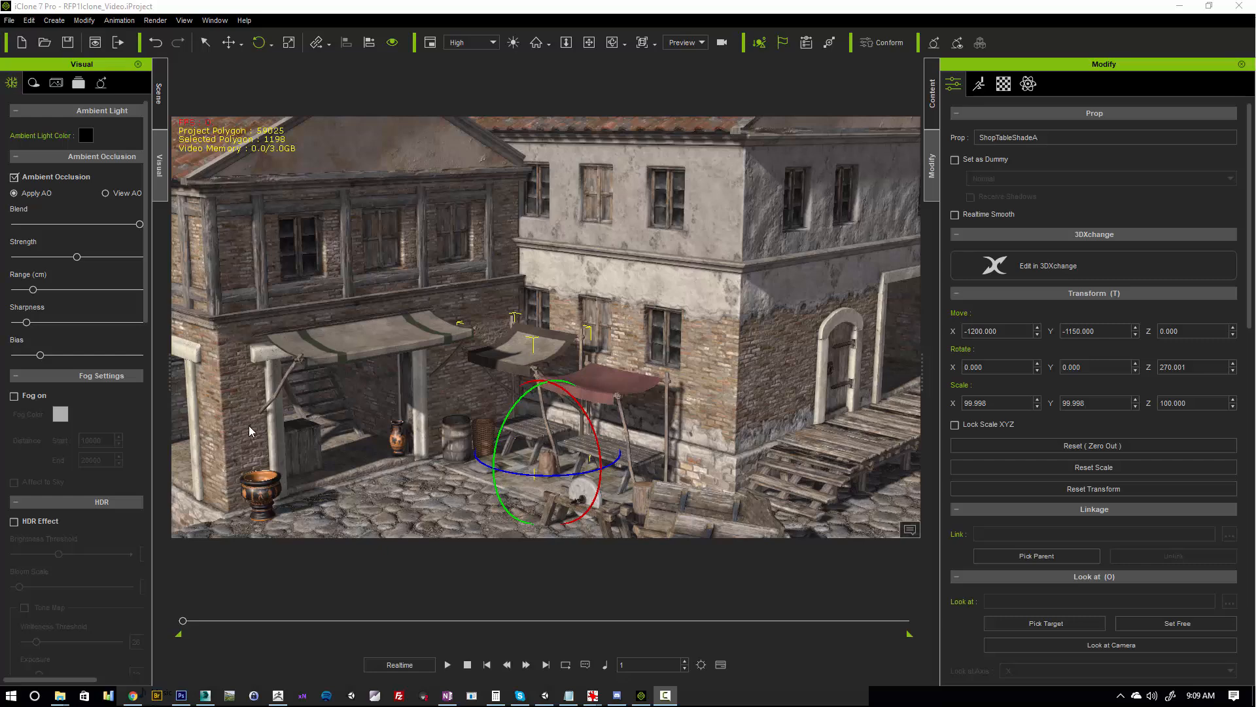
mouse_move(468, 385)
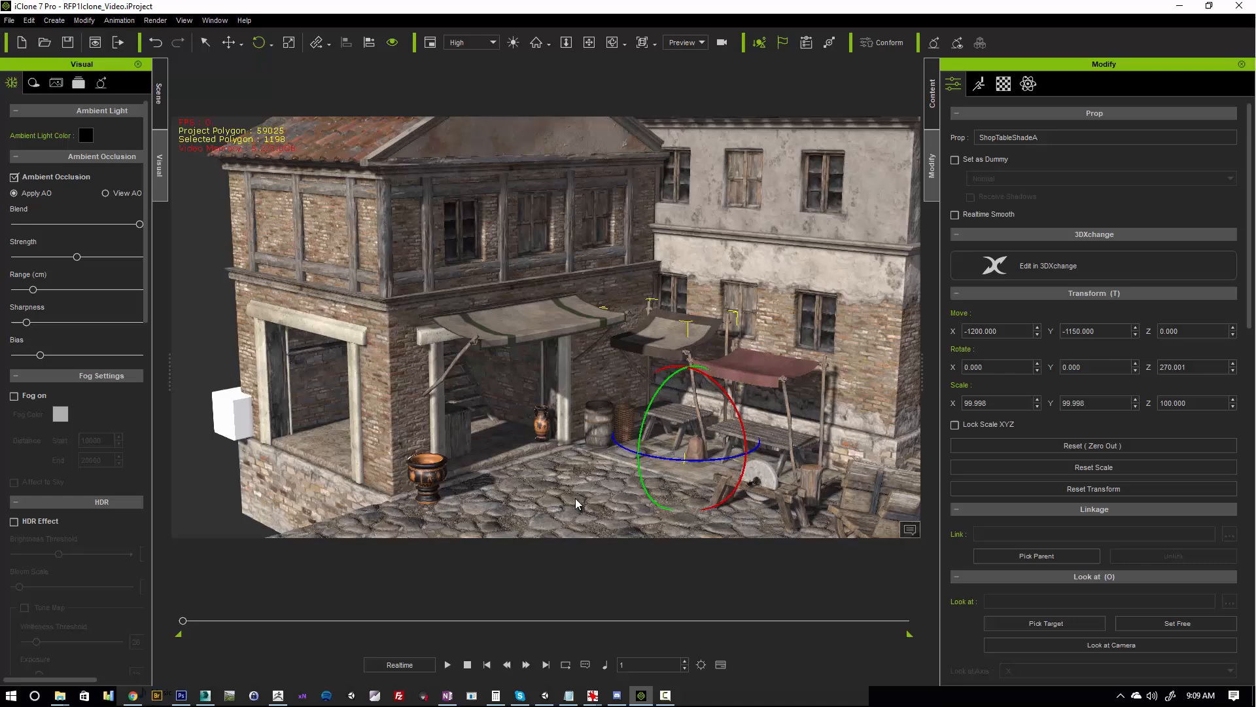
mouse_move(561, 489)
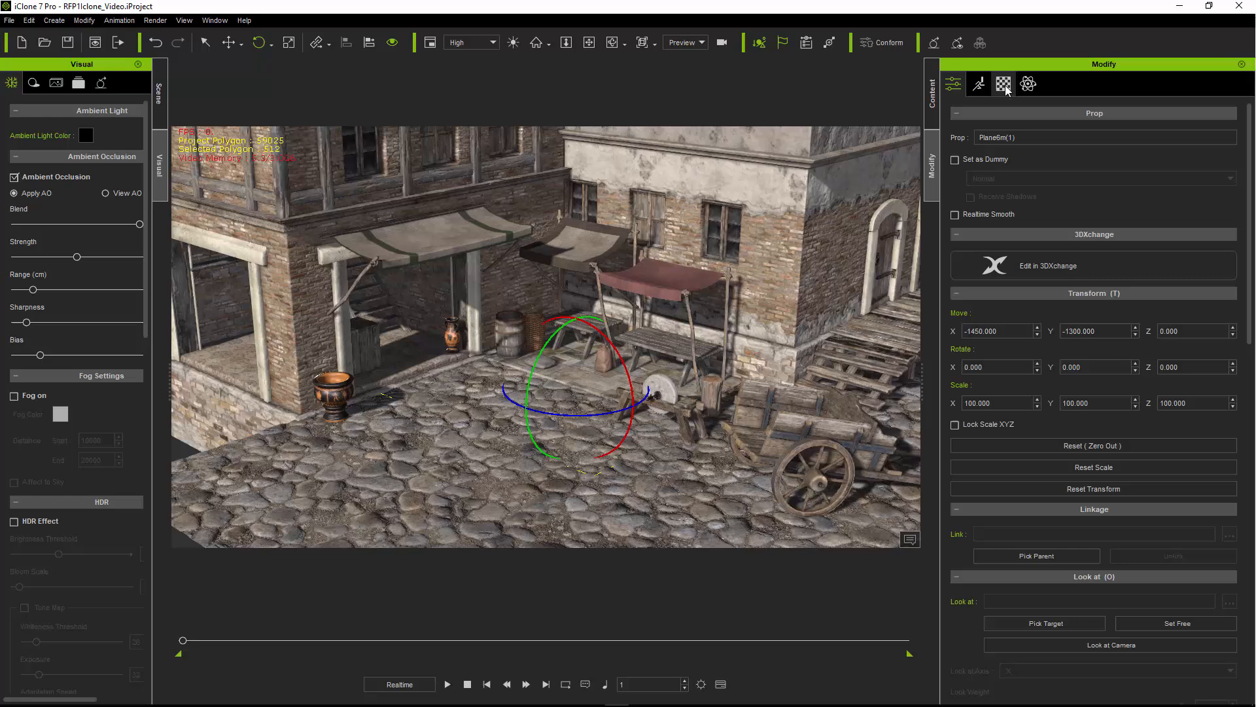
- From the ground plane's material settings, browse Load Material to Rome > Materials > Ground and pick BaseDirt.iMtl
click(1002, 83)
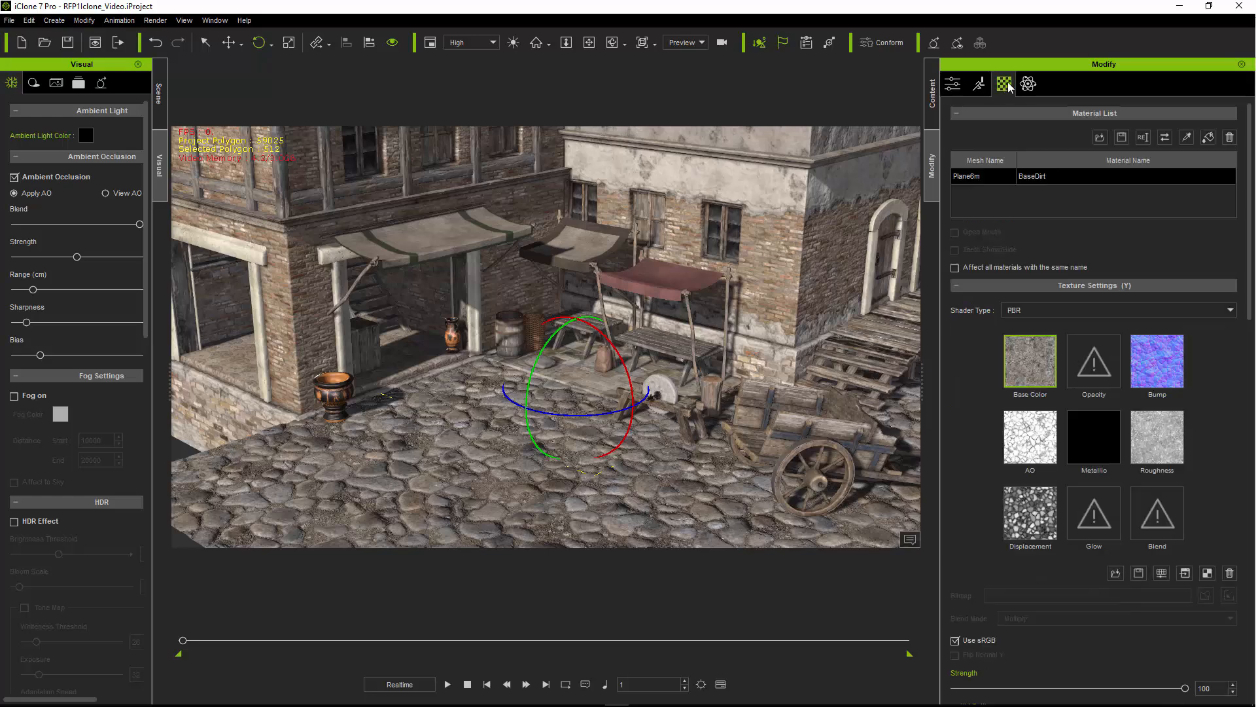
mouse_move(437, 463)
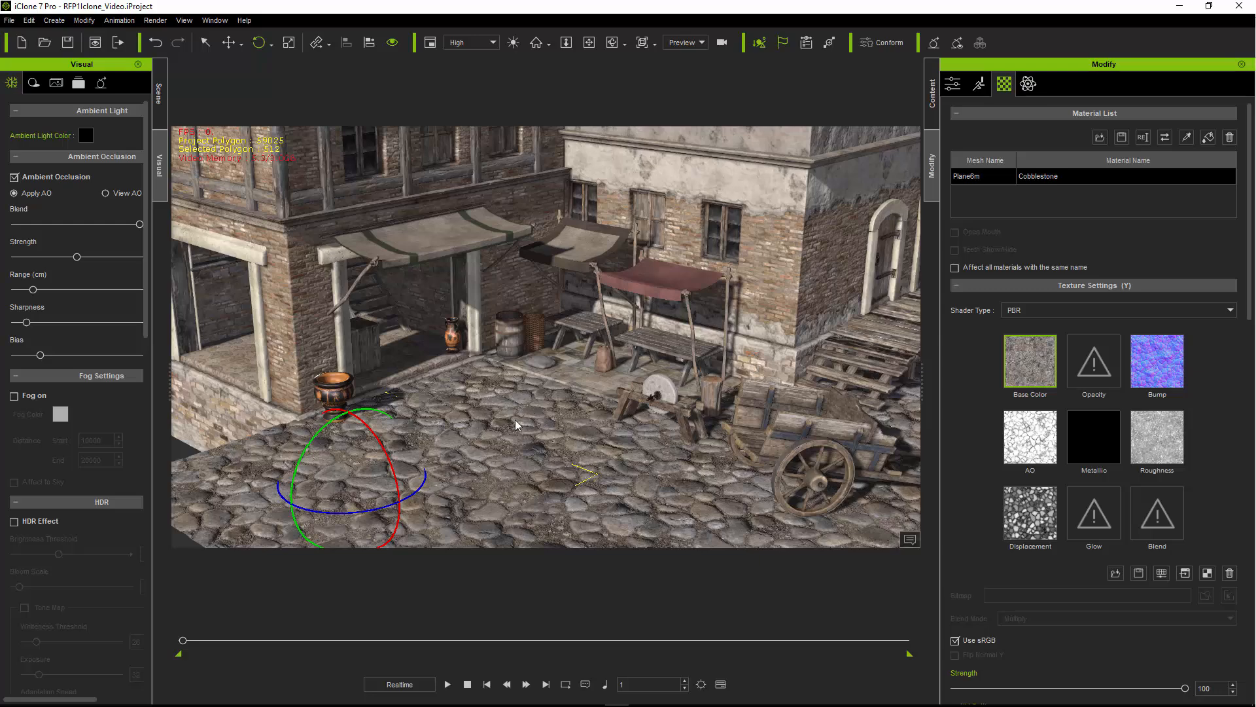
mouse_move(559, 445)
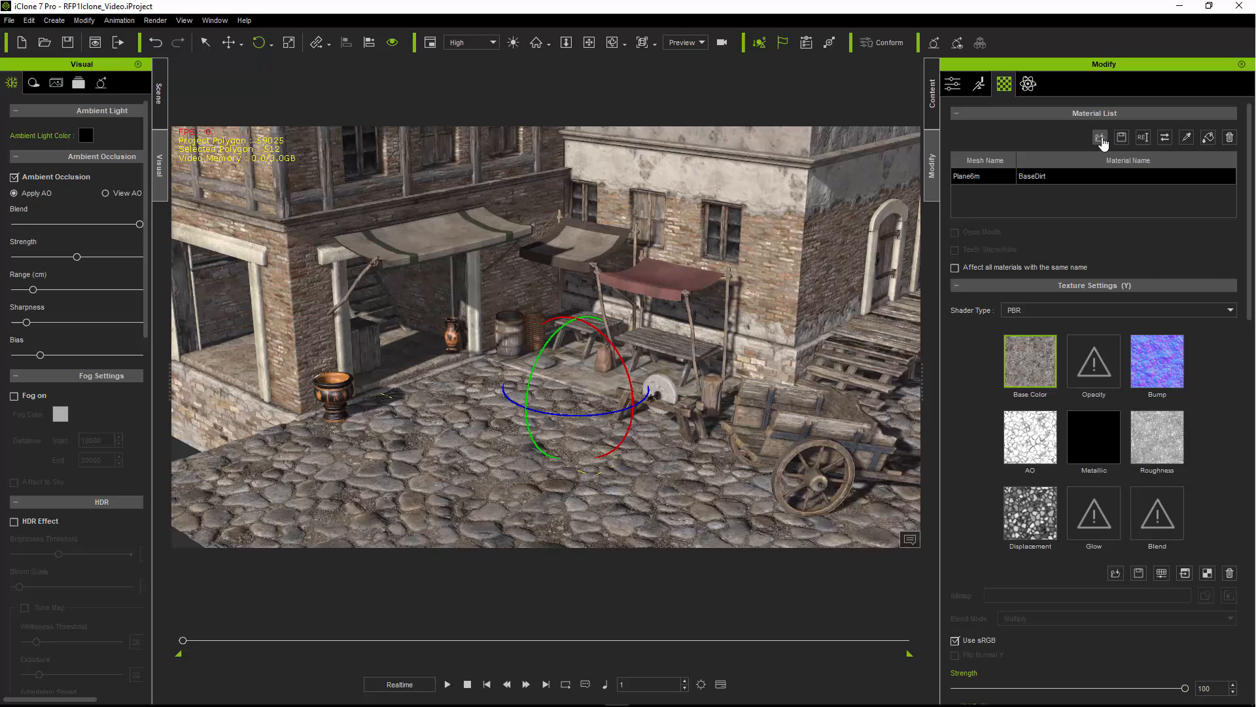
click(1100, 136)
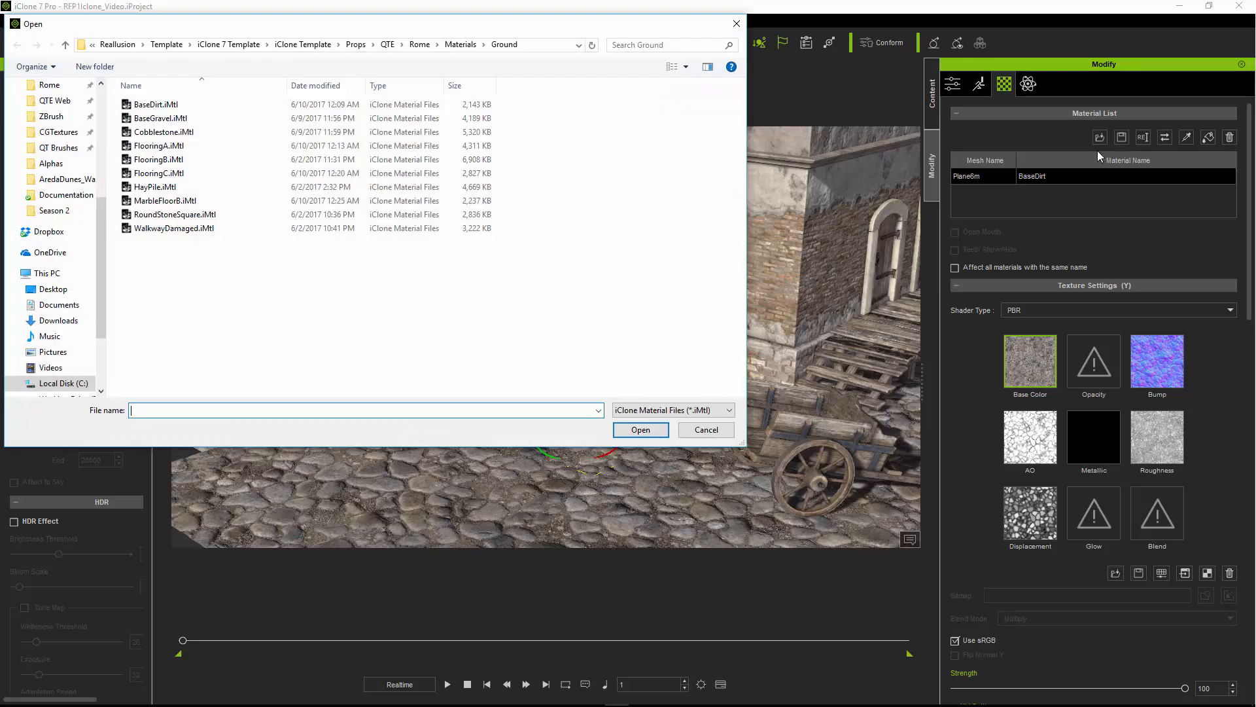
click(420, 44)
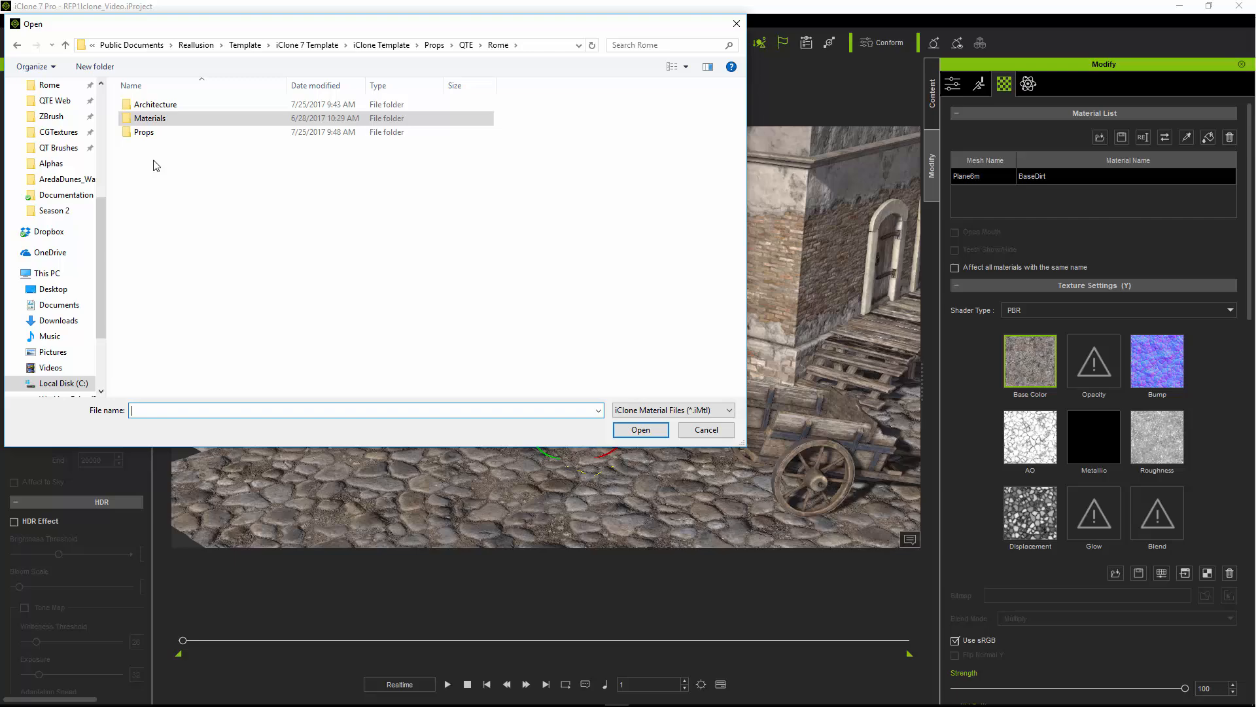
mouse_move(160, 124)
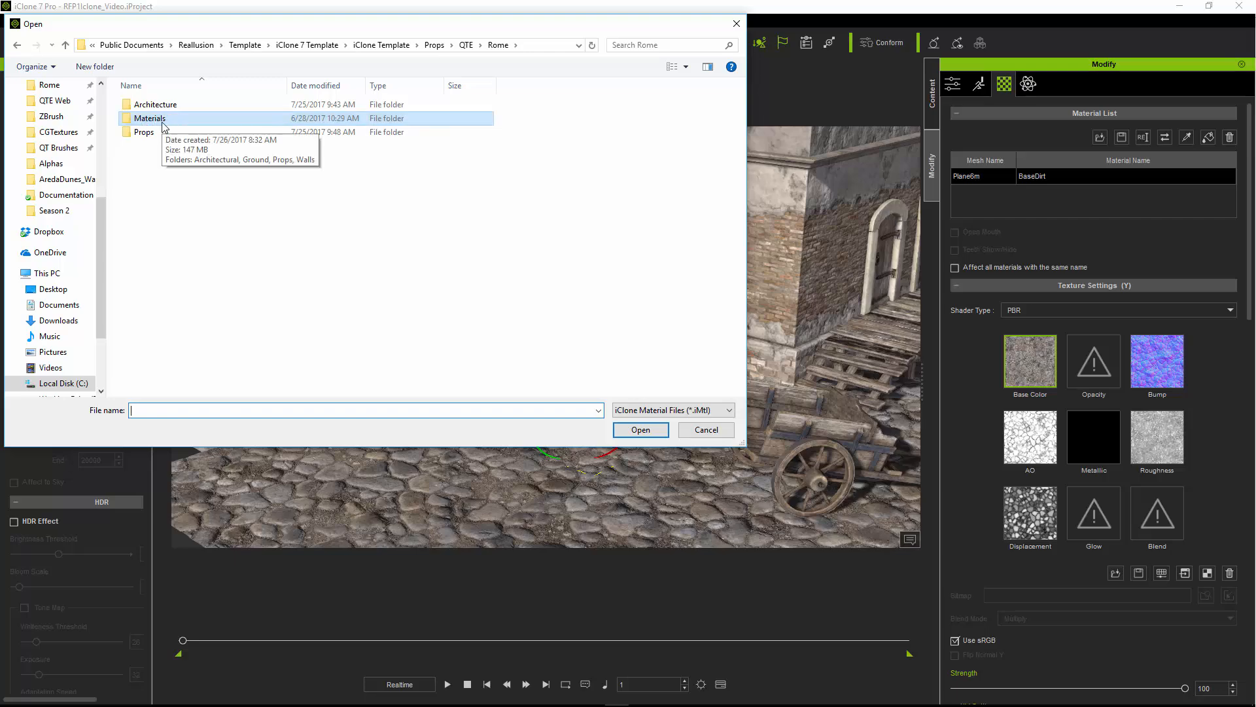
double_click(149, 118)
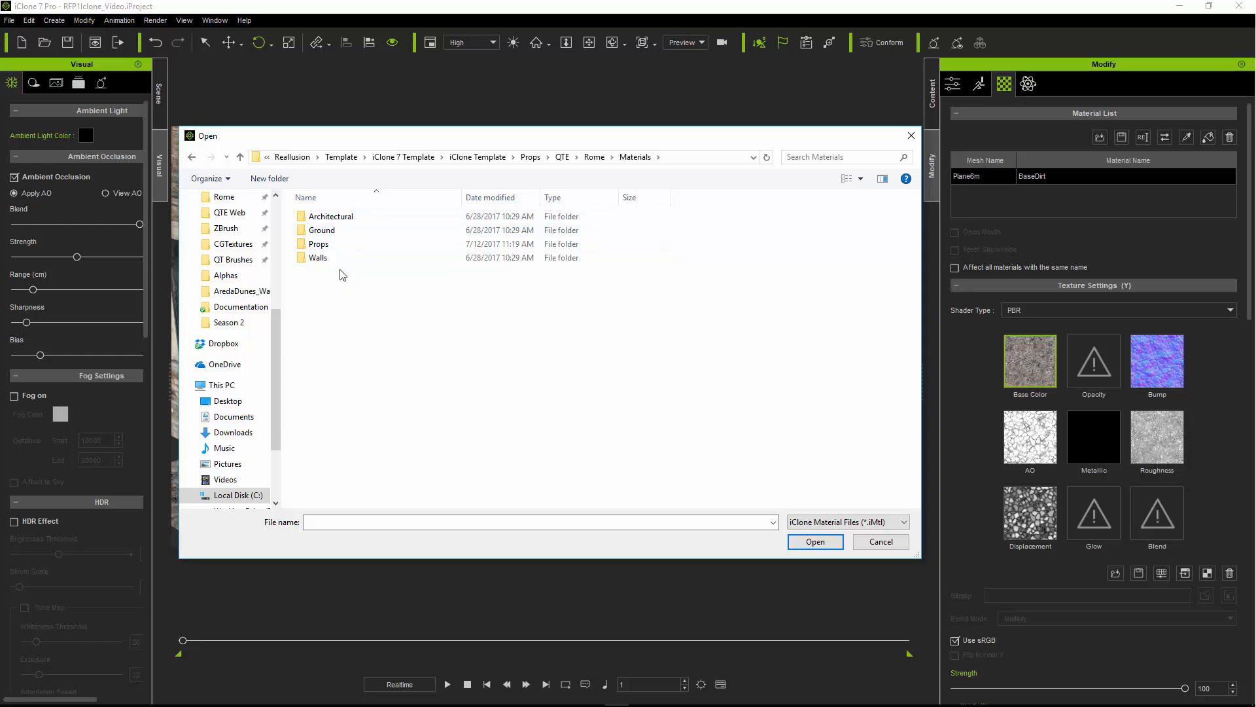
click(321, 230)
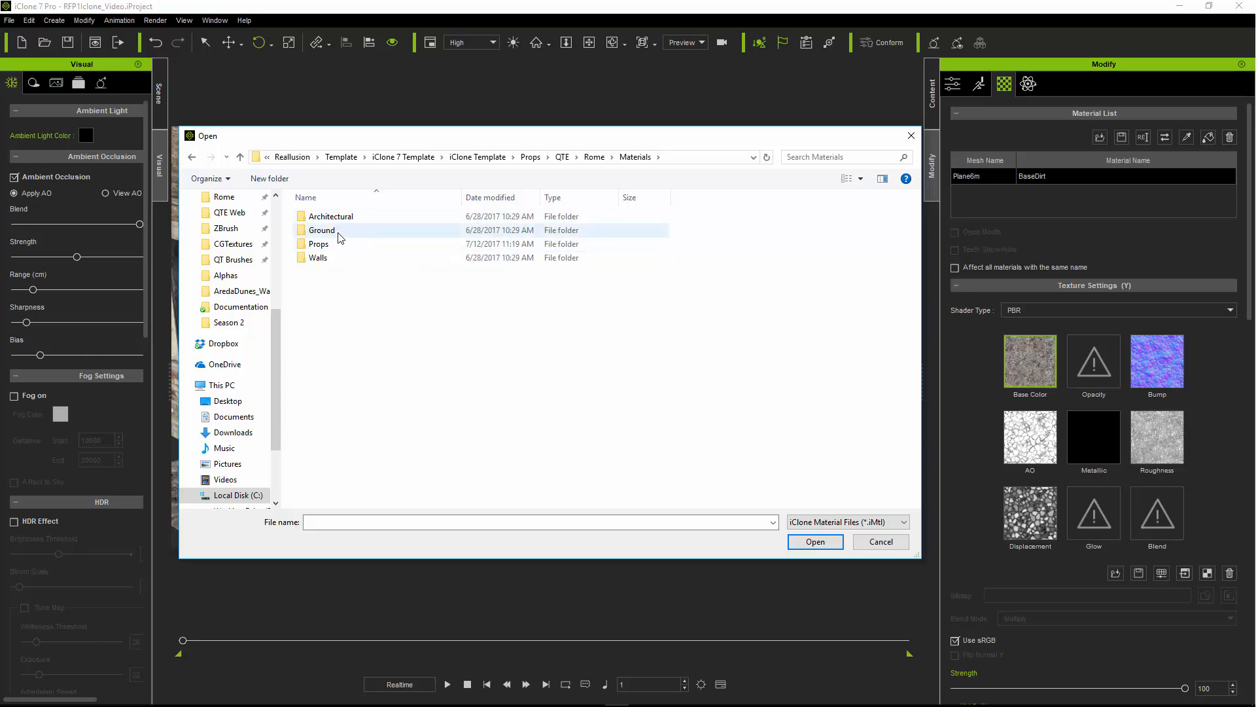
double_click(322, 229)
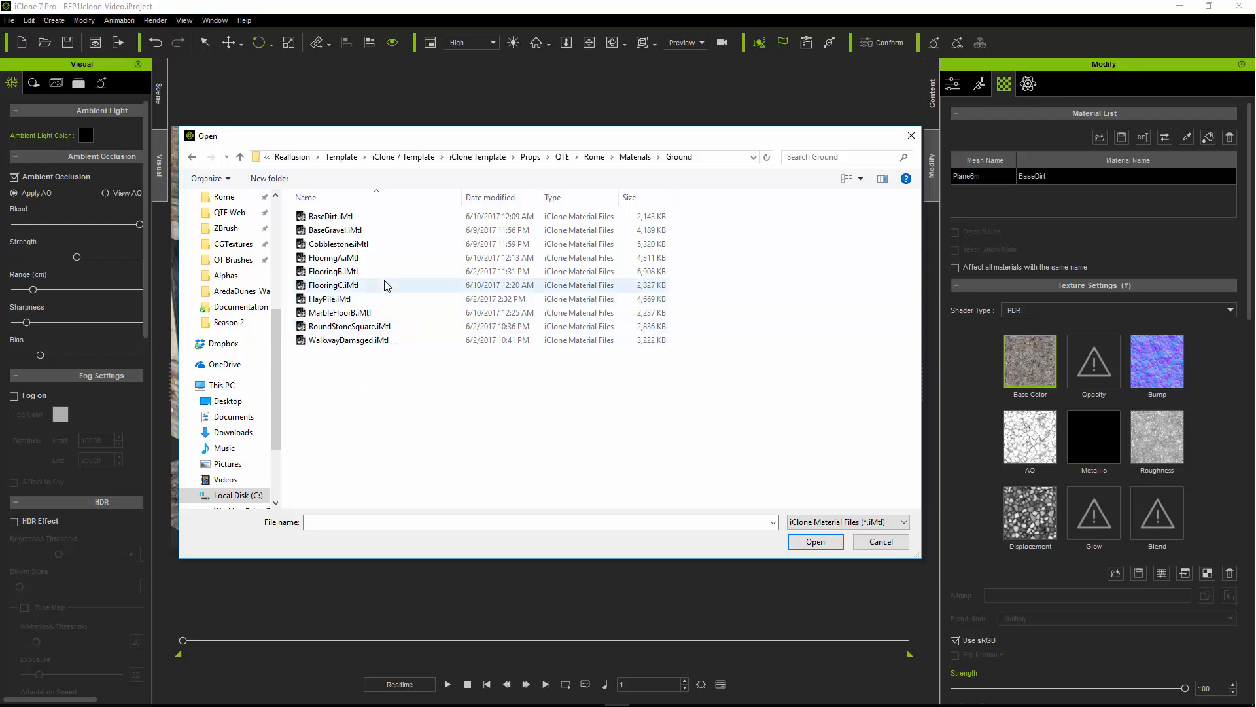
mouse_move(408, 325)
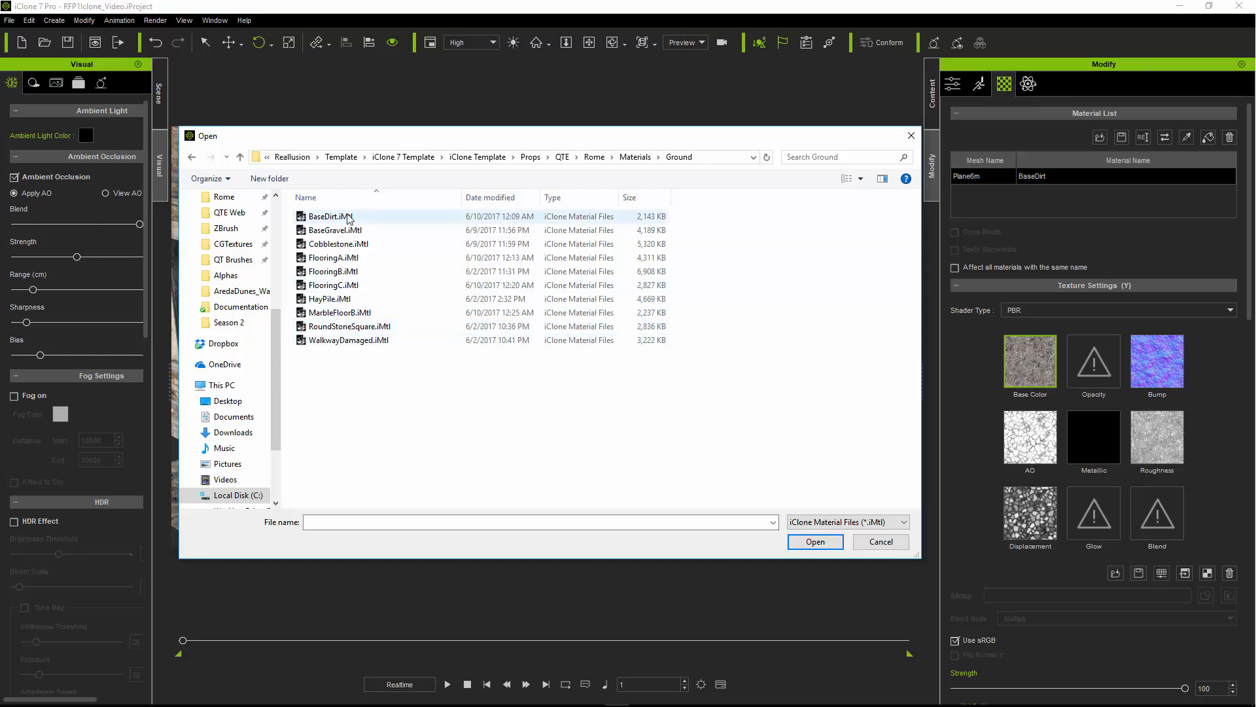
click(329, 216)
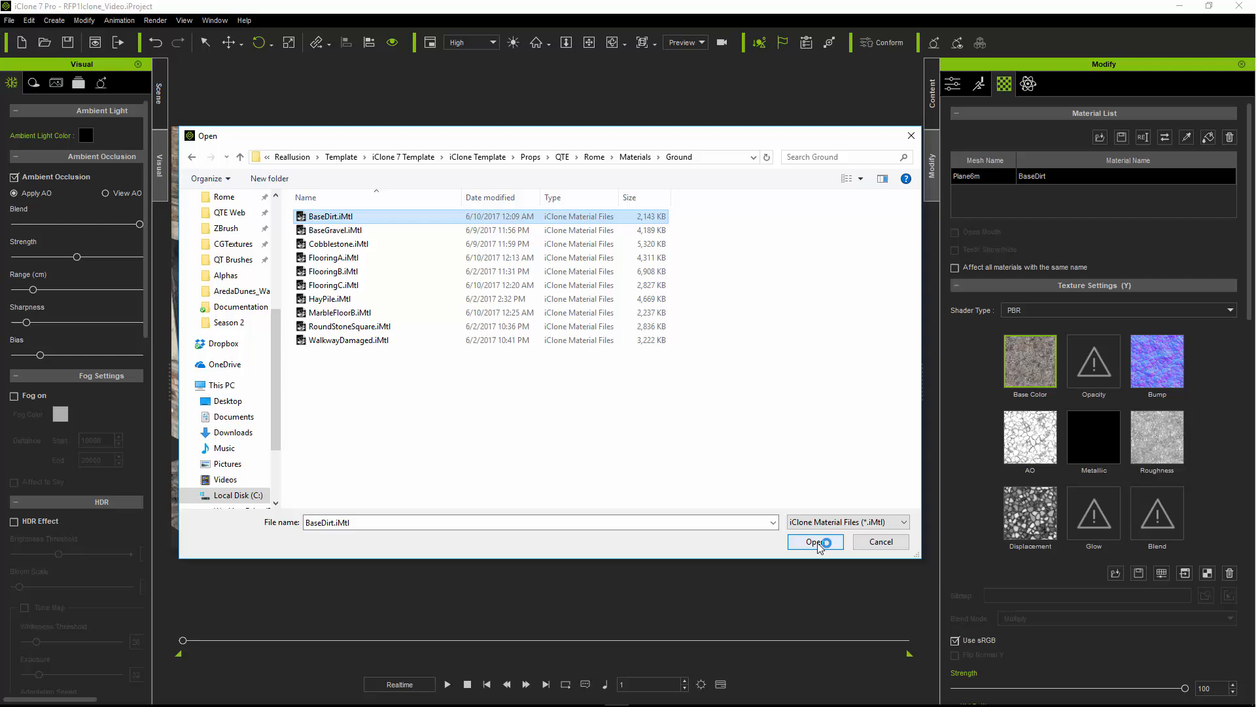
- Load BaseDirt.iMtl so the ground plane shows packed dirt instead of cobblestones
click(814, 542)
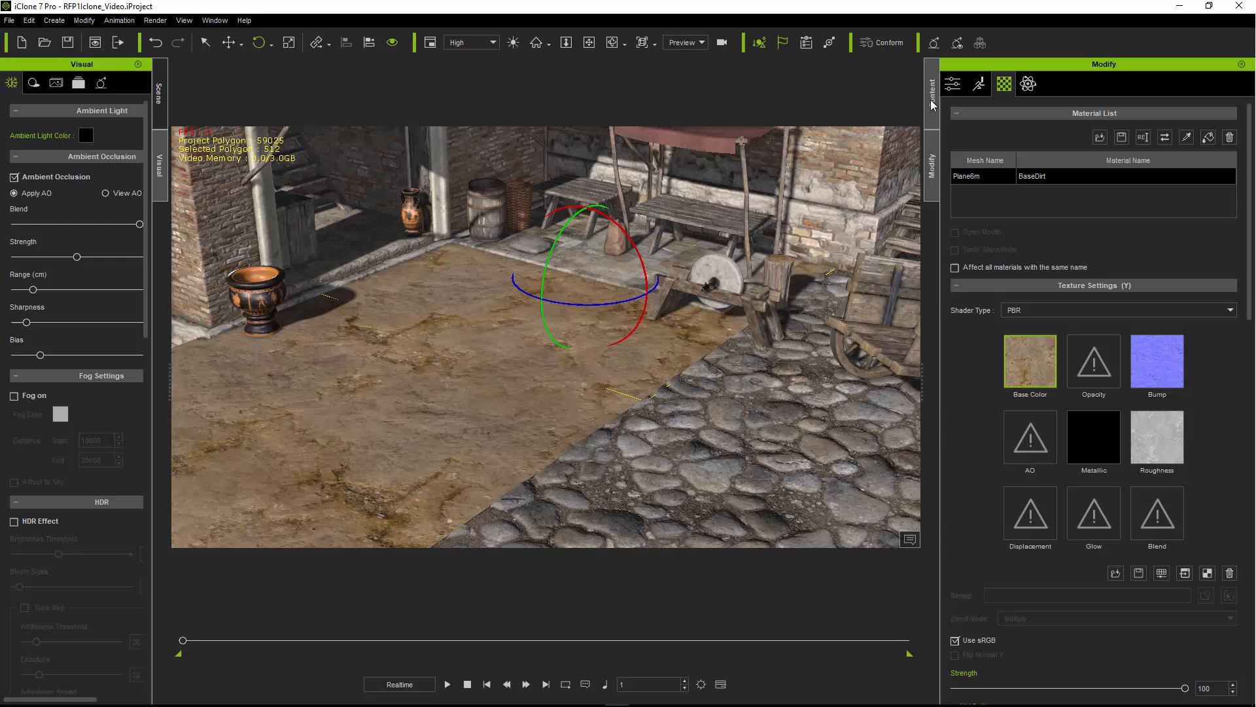
- Add the GroundTrim_6m strip from the Rome Ground props into the scene
click(931, 86)
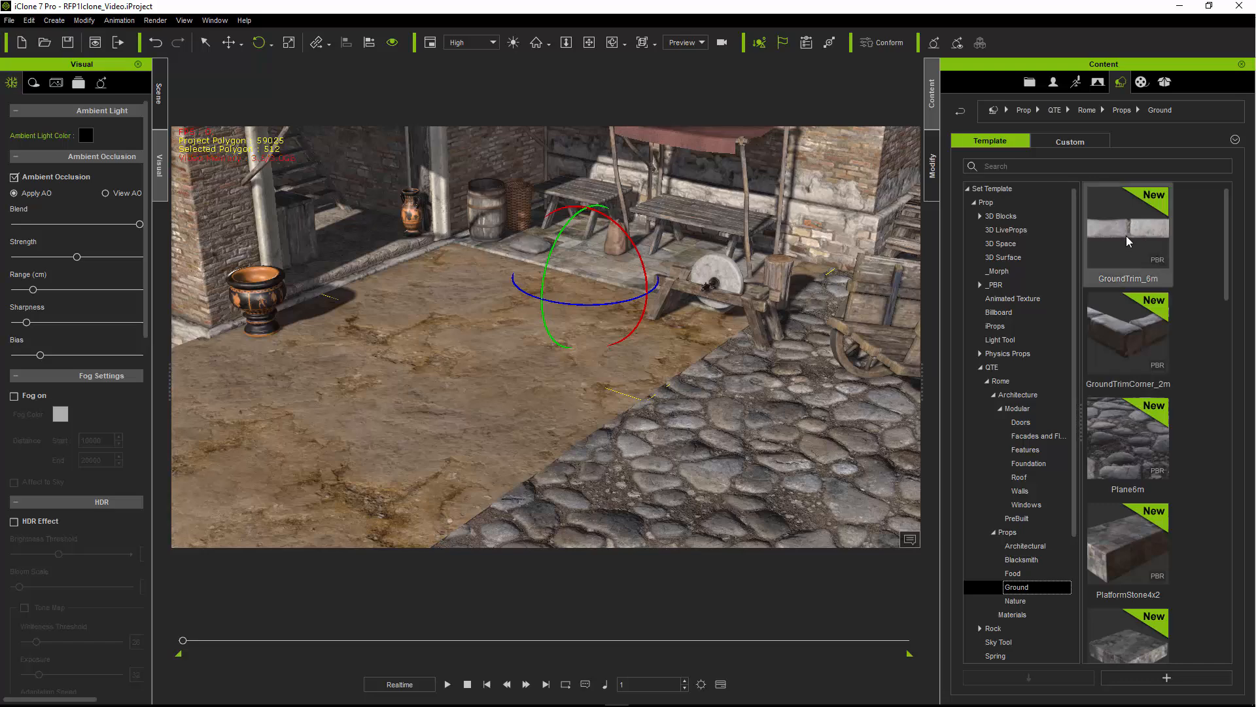
double_click(1127, 232)
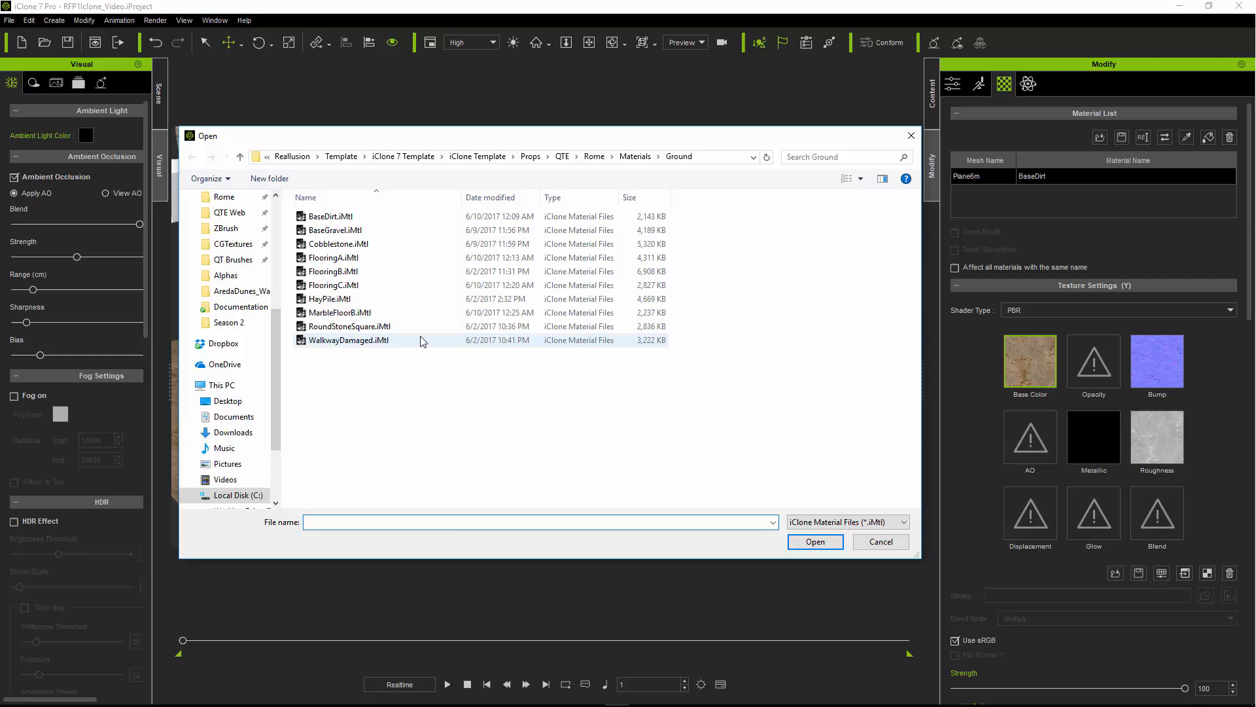
- Apply MarbleFloorB.iMtl to give the ground section a checkered marble floor
click(814, 542)
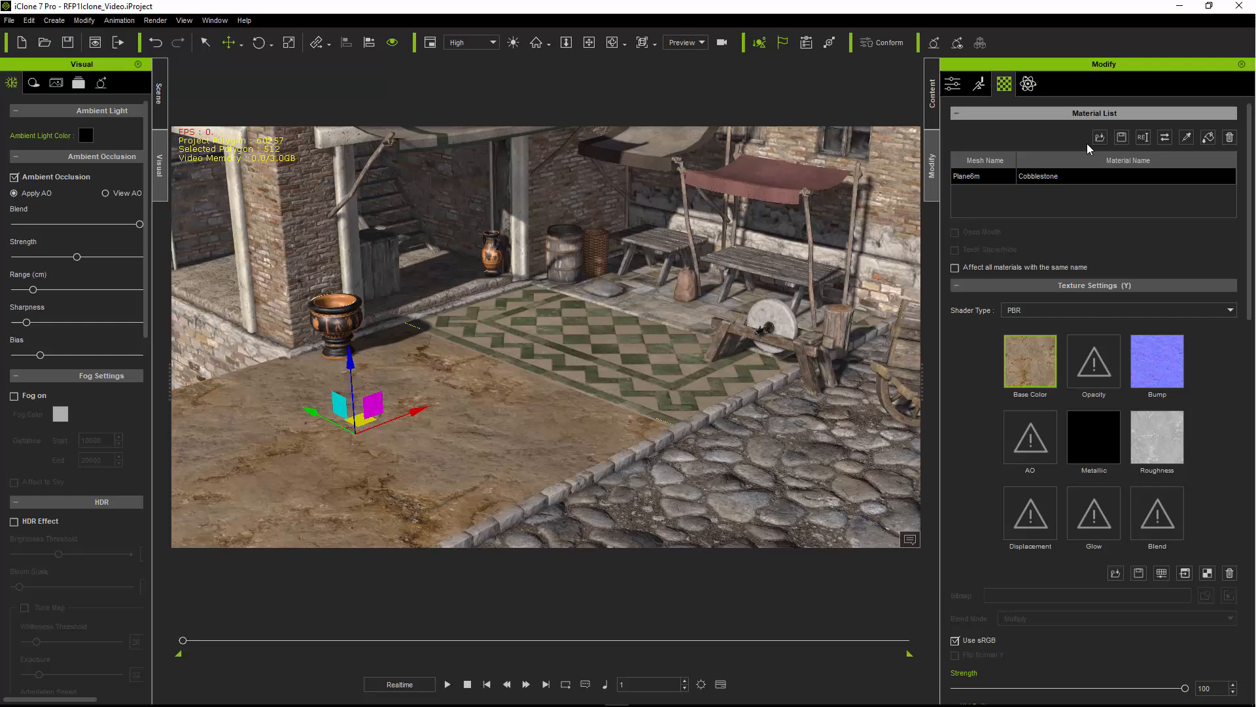
- Start Load Material for the cobblestone plane to reach the Ground material files
click(1100, 137)
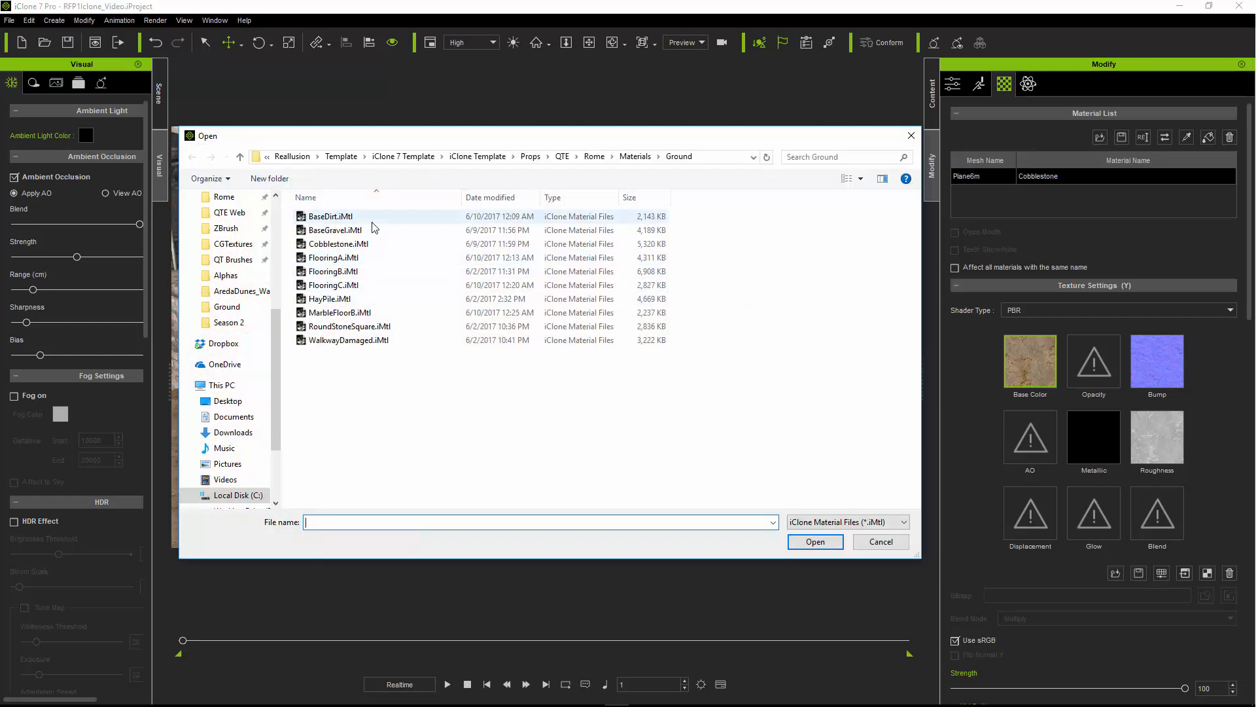
mouse_move(359, 285)
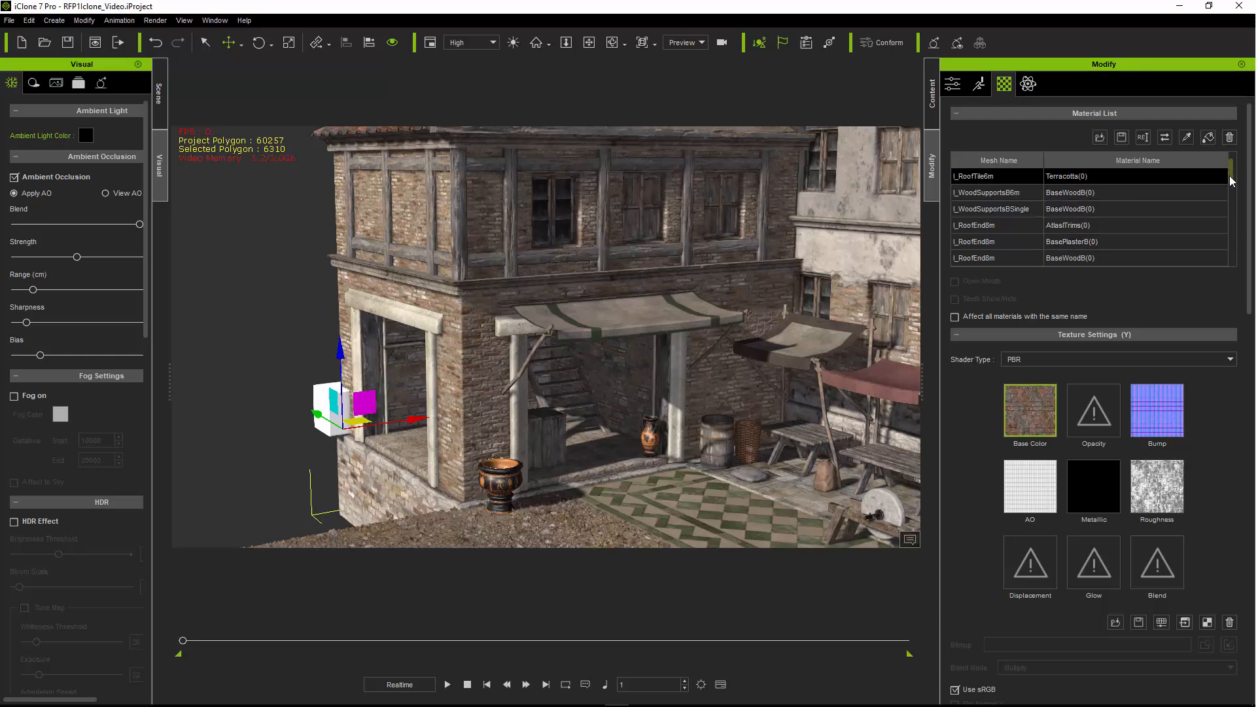
- Replace the upper facade's BrickHorizontal material with Walls > PlasterRed.iMtl
scroll(down, 3)
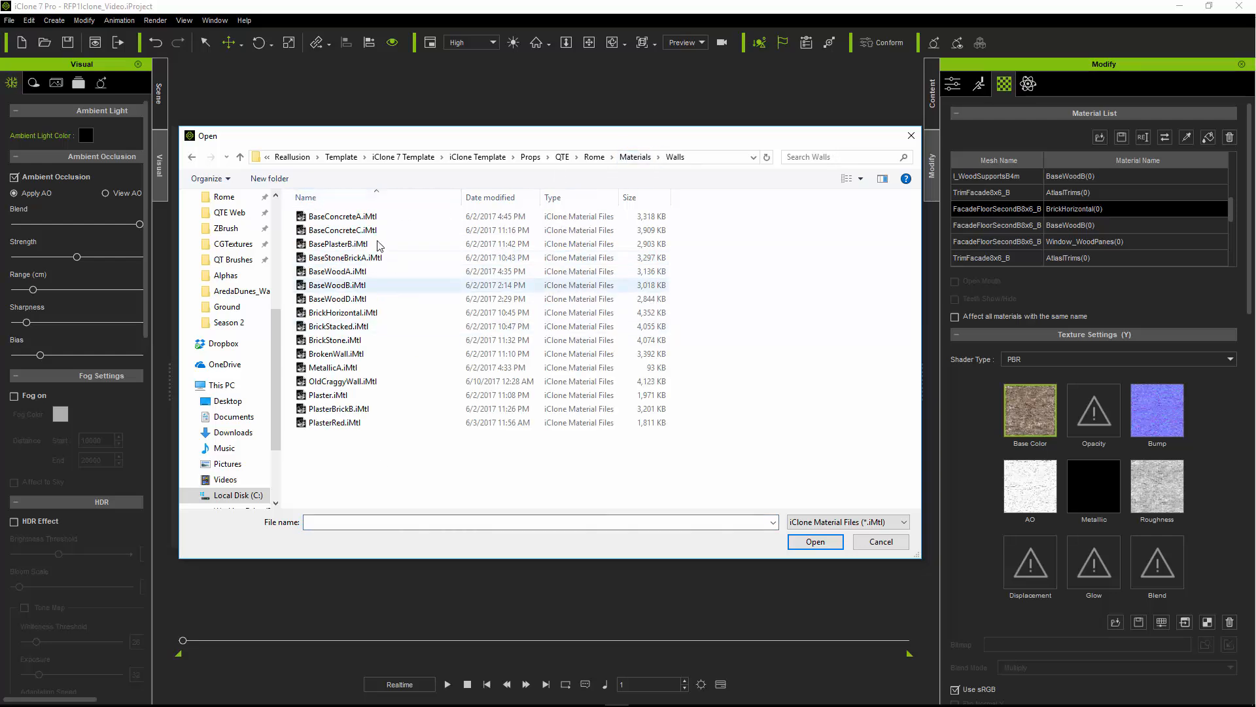
click(338, 271)
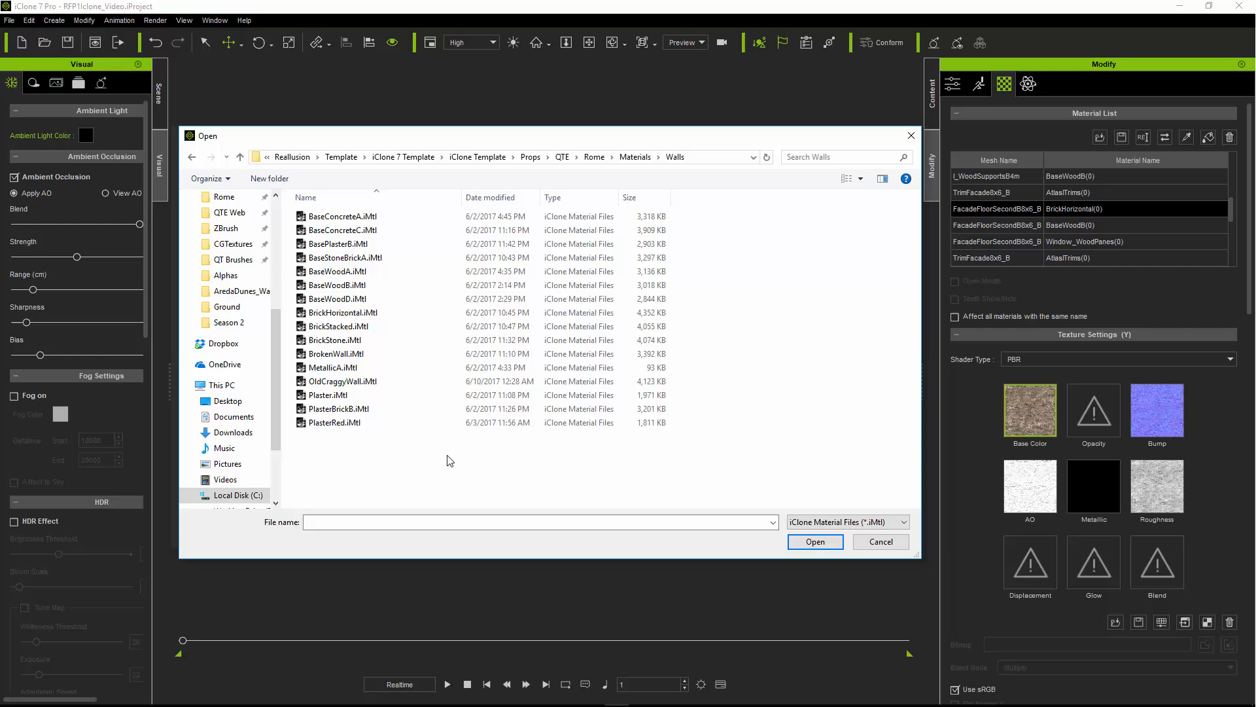
click(333, 422)
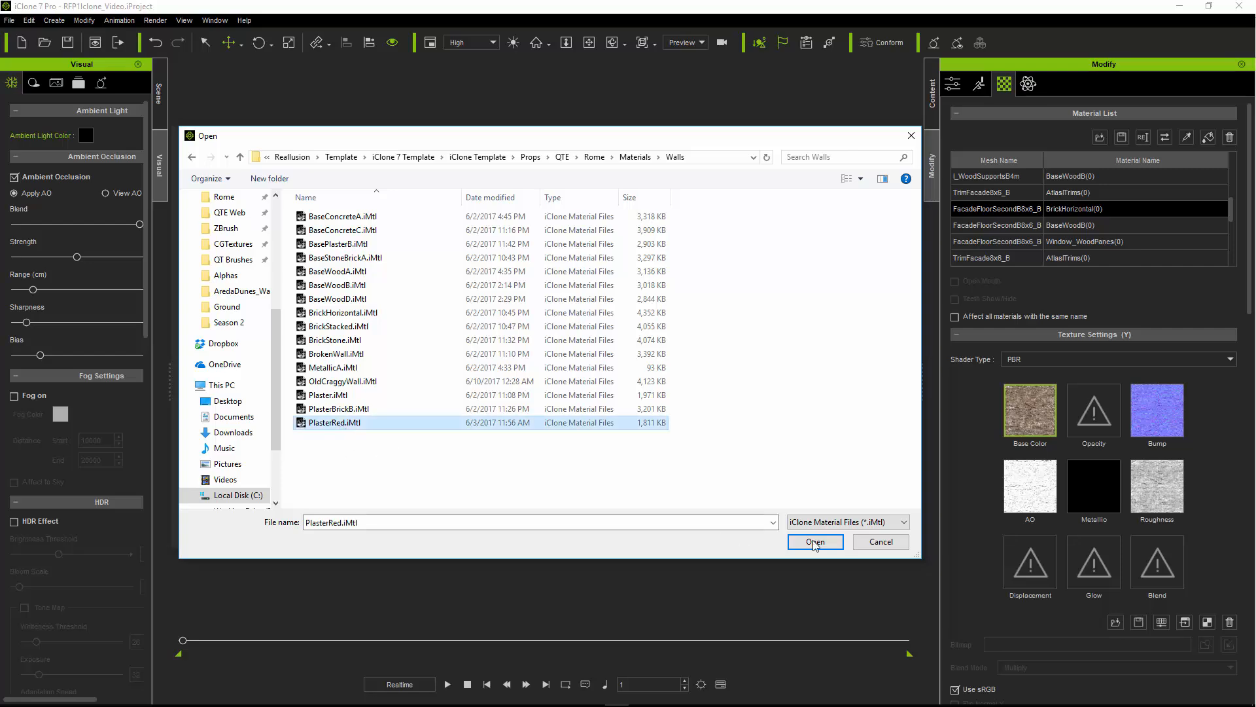
click(814, 541)
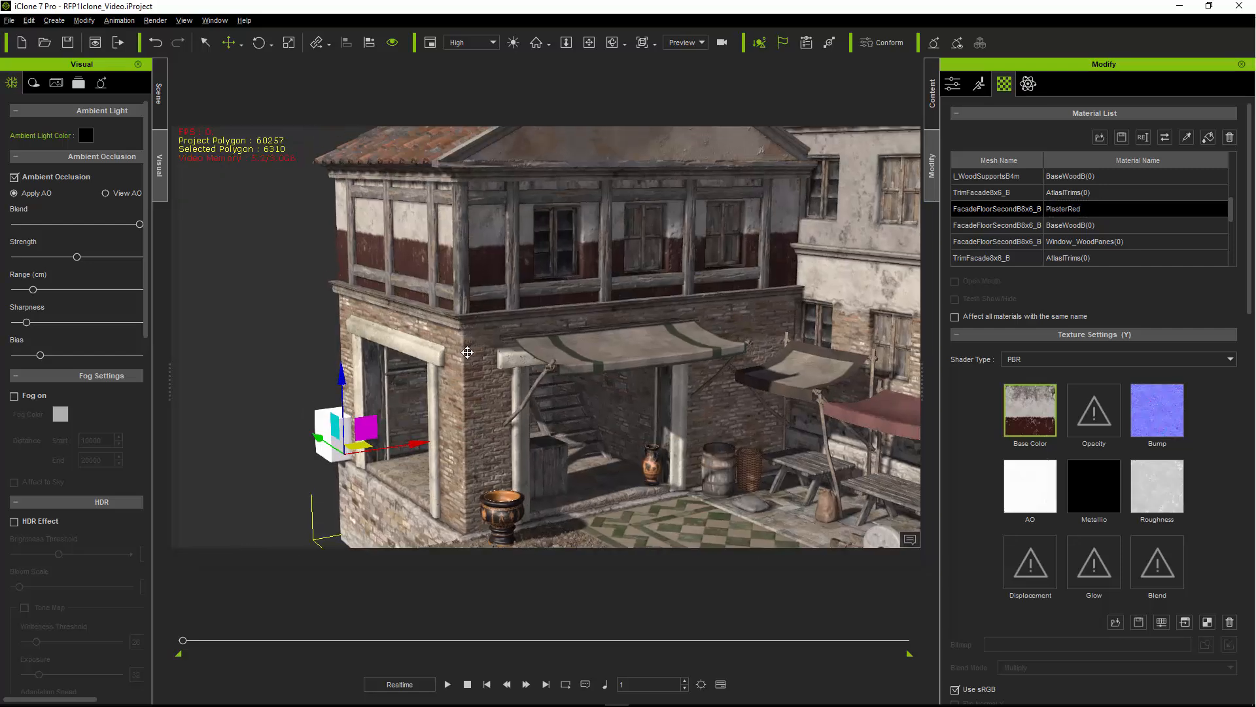